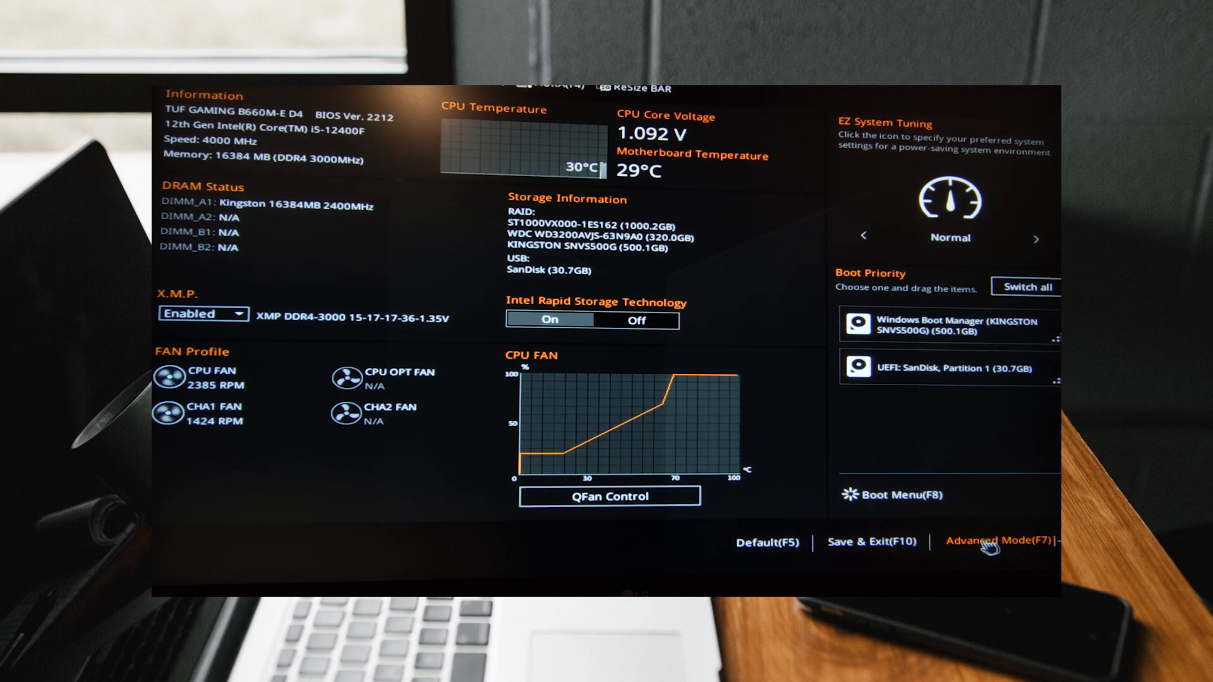
Switch to Advanced Mode and go to the Tool section with the EZ Flash 3 Utility
{"action": "left_click", "coordinate": [992, 542]}
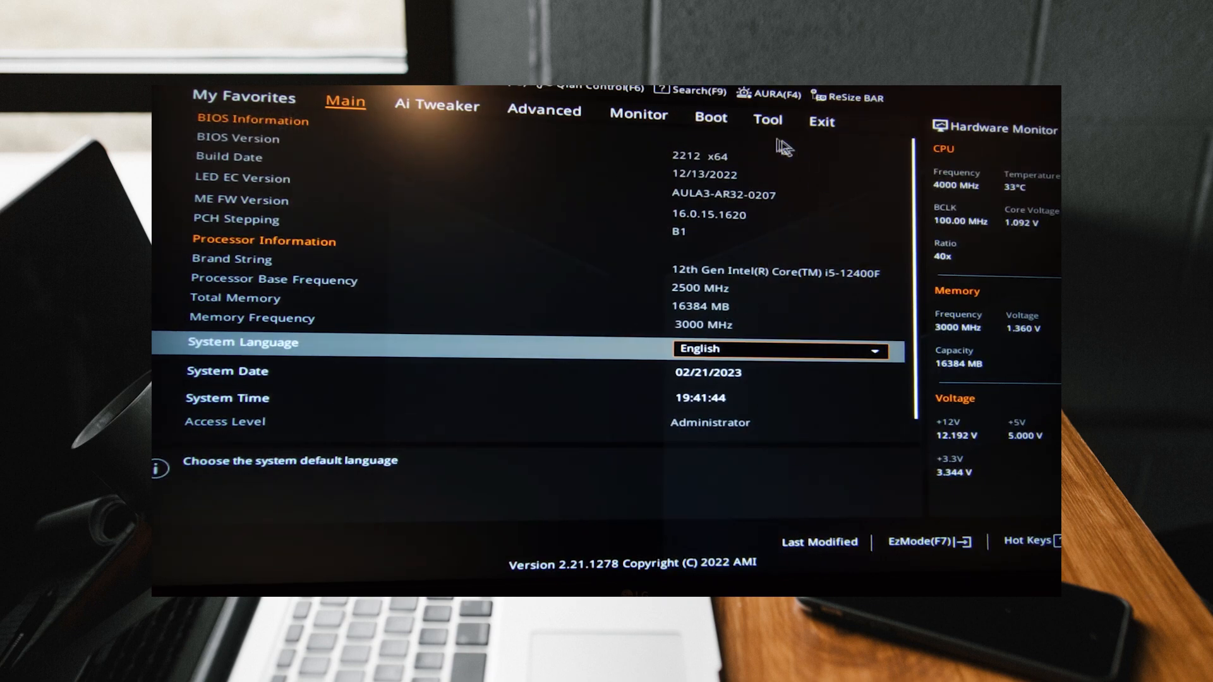
{"action": "left_click", "coordinate": [767, 122]}
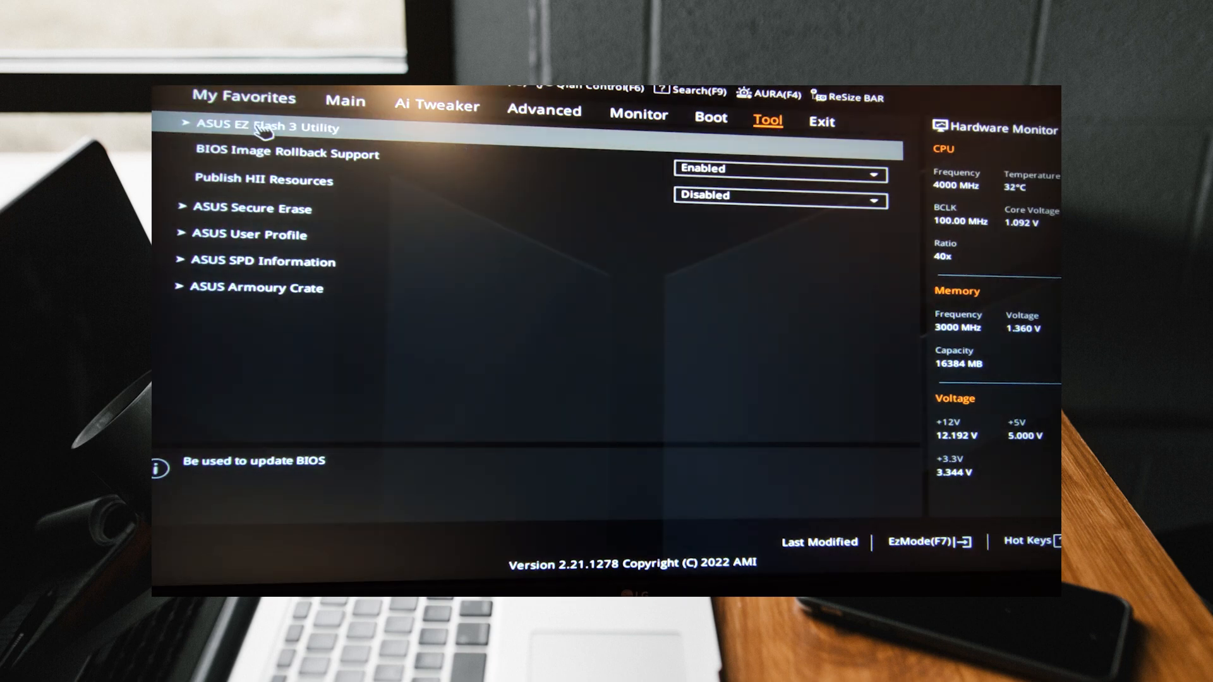
Launch ASUS EZ Flash 3 and select the TGB660ME.CAP firmware file on drive fs0
{"action": "left_click", "coordinate": [265, 127]}
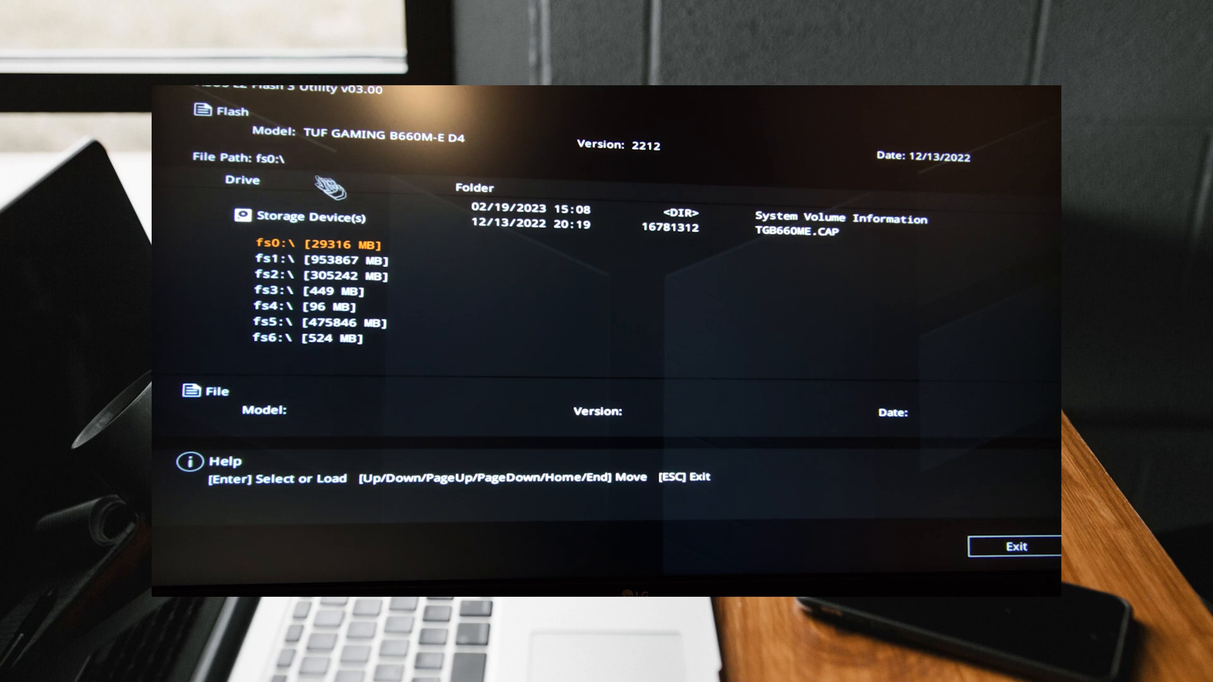
{"action": "mouse_move", "coordinate": [375, 255]}
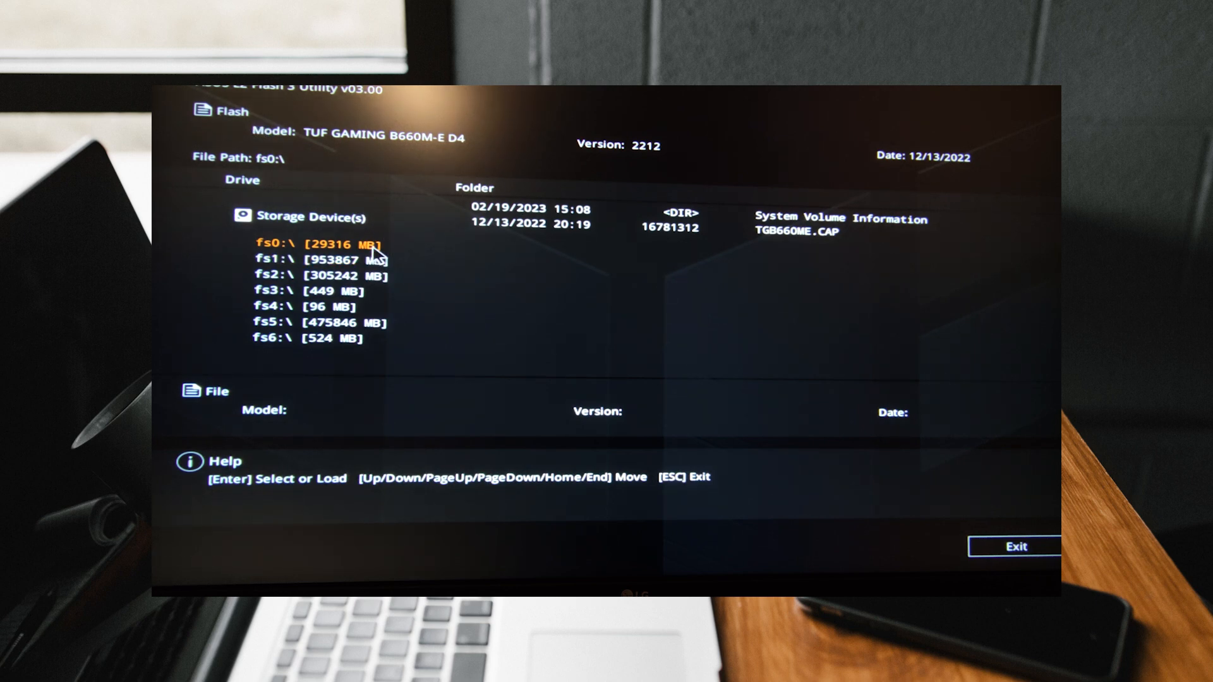
{"action": "mouse_move", "coordinate": [835, 261]}
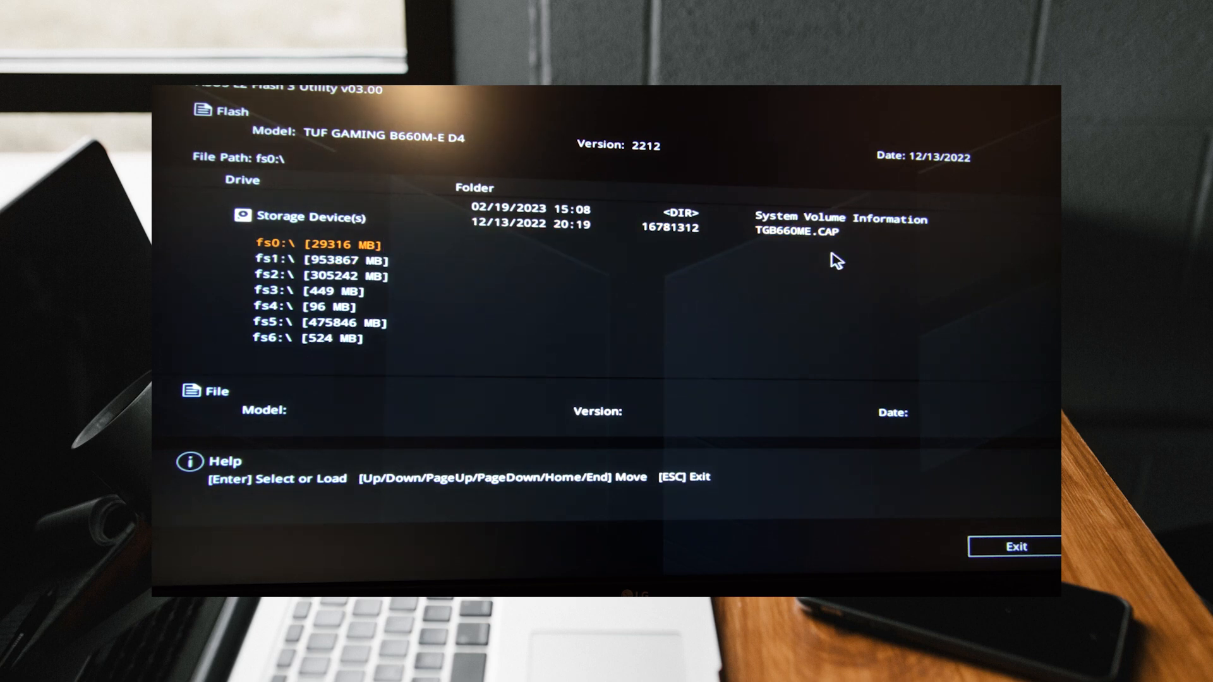
{"action": "left_click", "coordinate": [793, 244]}
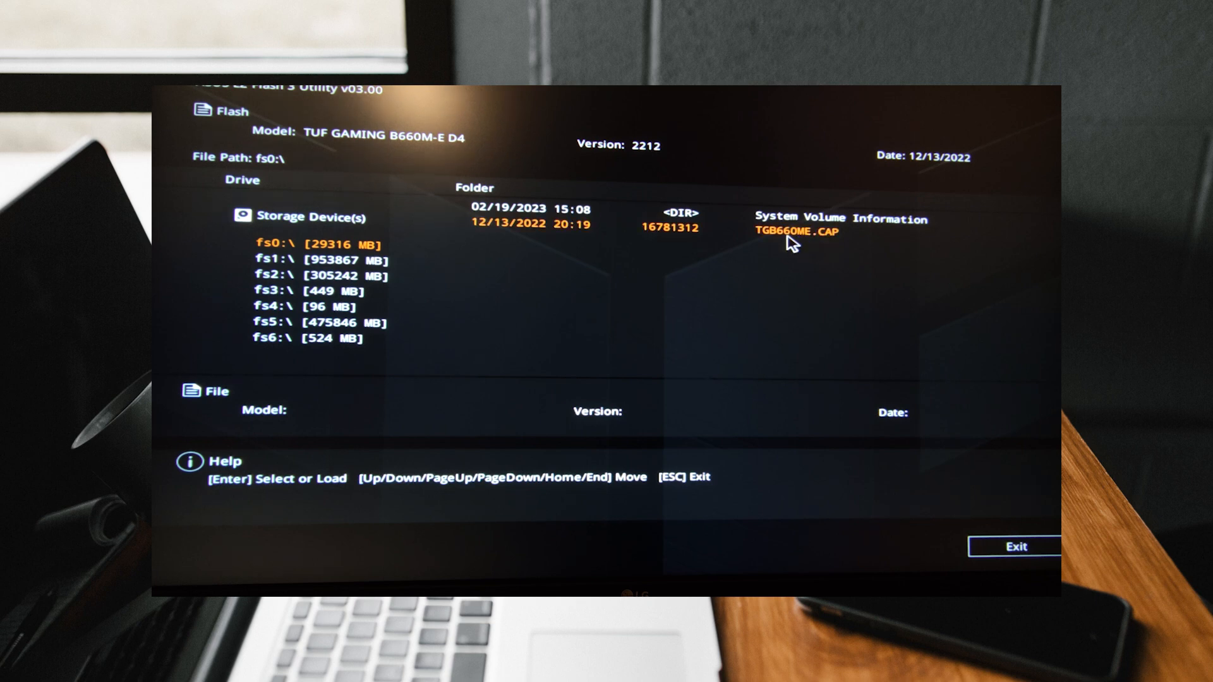
Load TGB660ME.CAP for updating, then answer No to the BitLocker Important Notice
{"action": "left_click", "coordinate": [787, 230]}
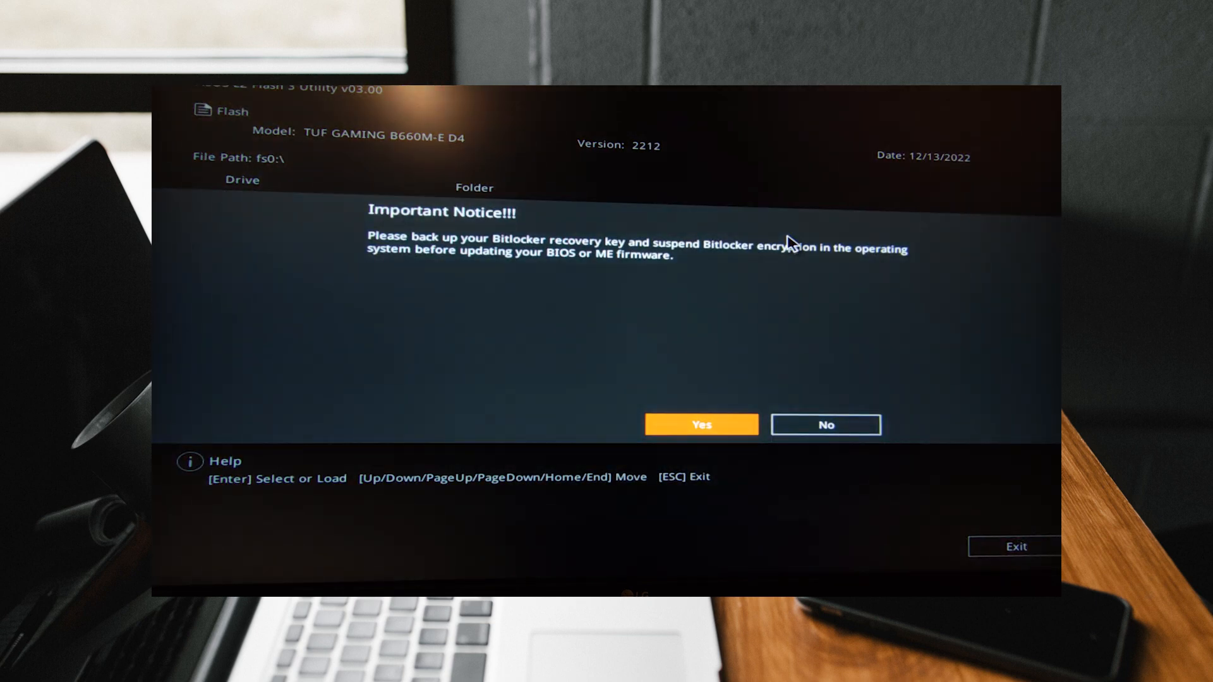
{"action": "mouse_move", "coordinate": [700, 425]}
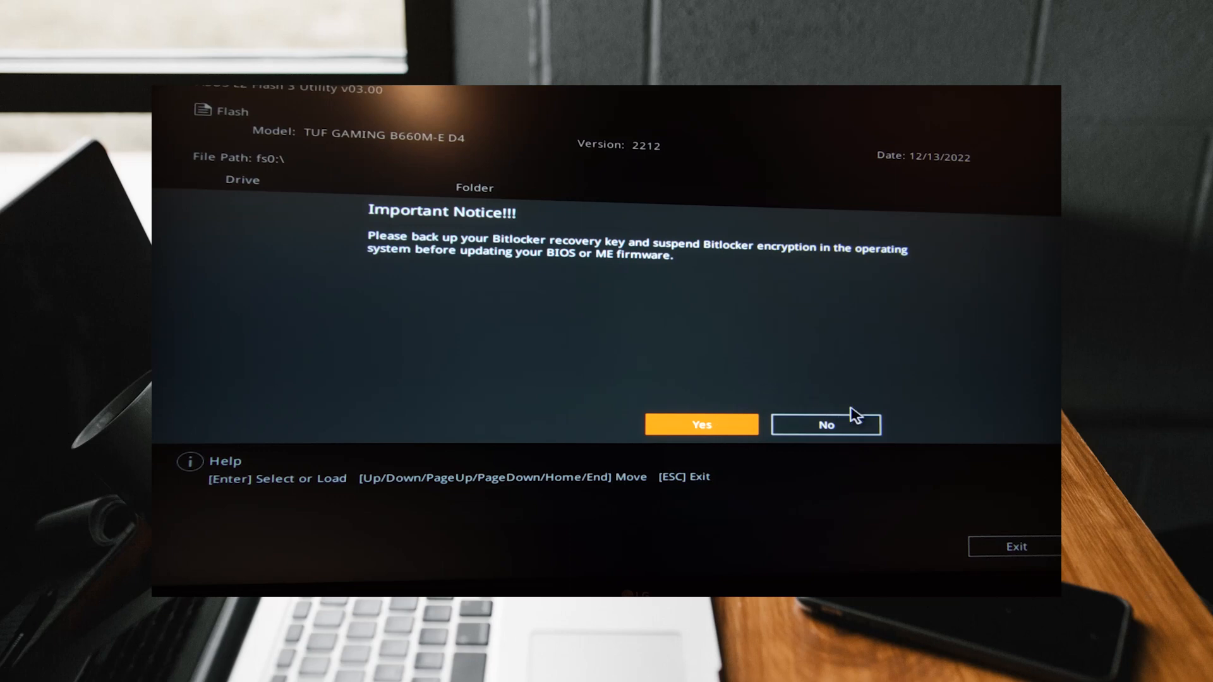
{"action": "left_click", "coordinate": [700, 425]}
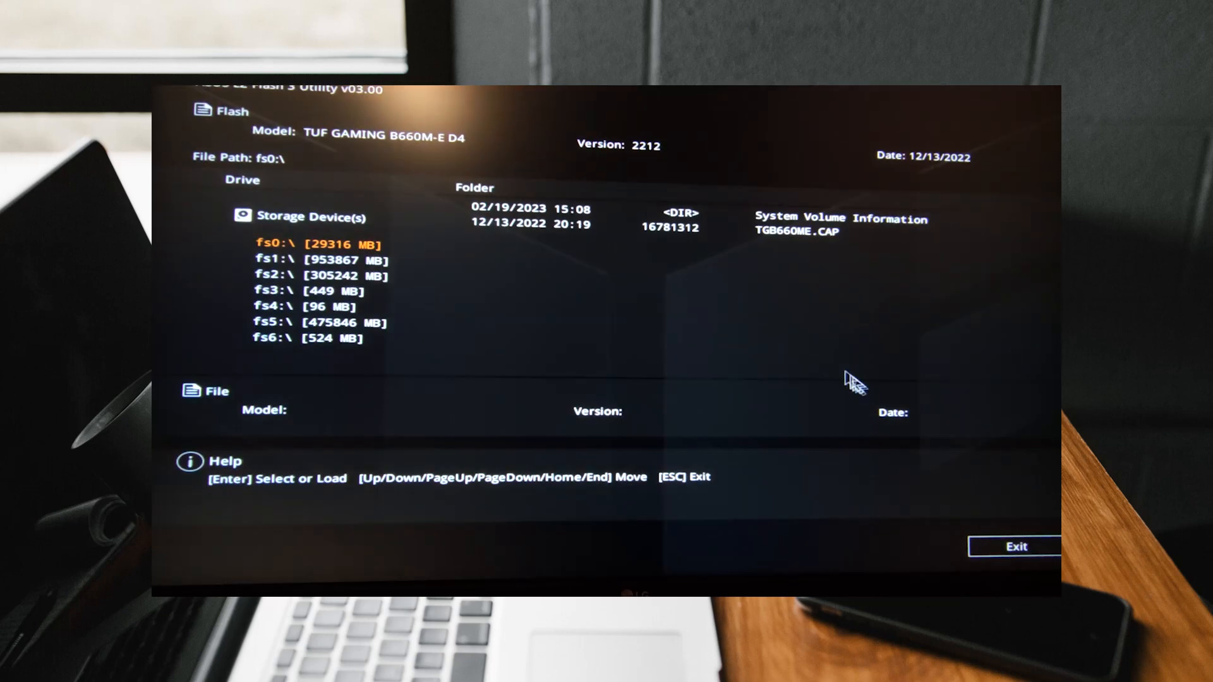
{"action": "mouse_move", "coordinate": [820, 354]}
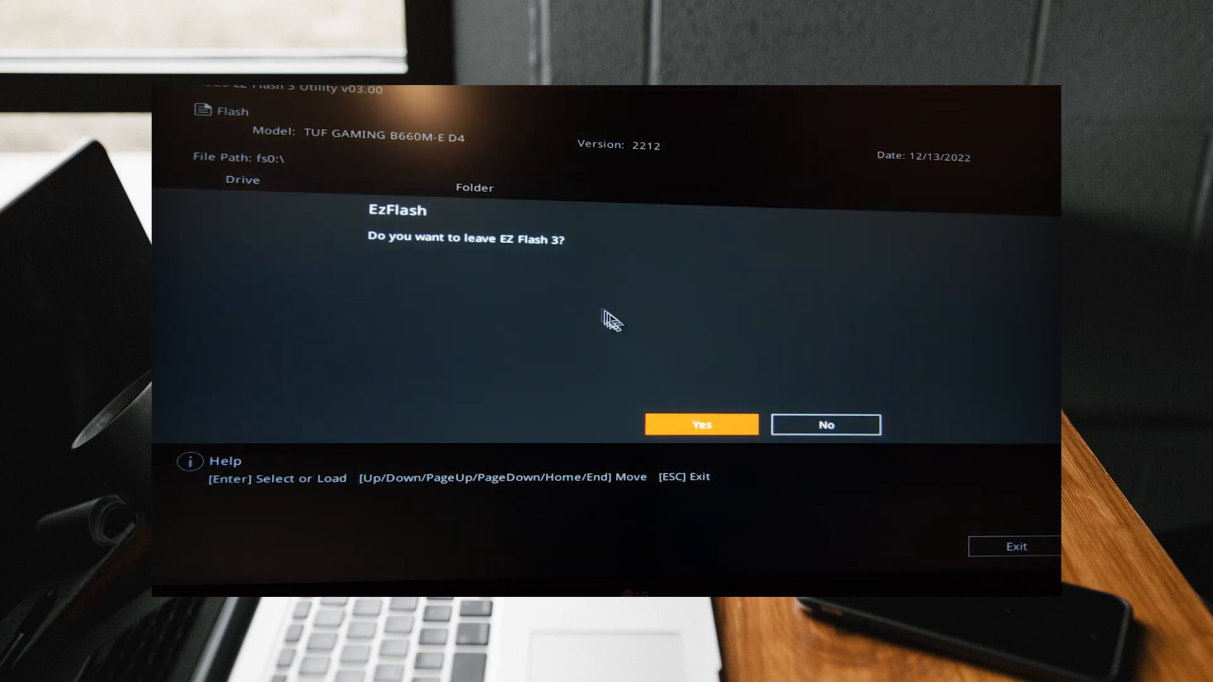
Confirm leaving EZ Flash 3, go to Main and return to EZ Mode overview
{"action": "left_click", "coordinate": [700, 424]}
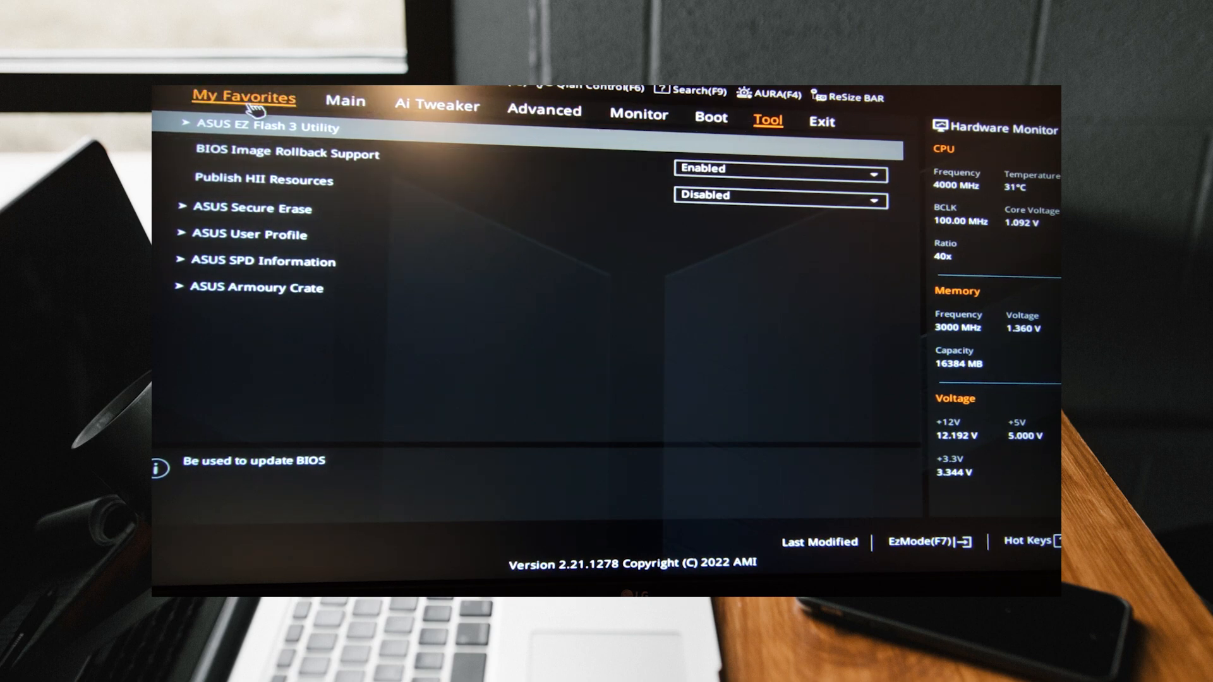
{"action": "left_click", "coordinate": [345, 105]}
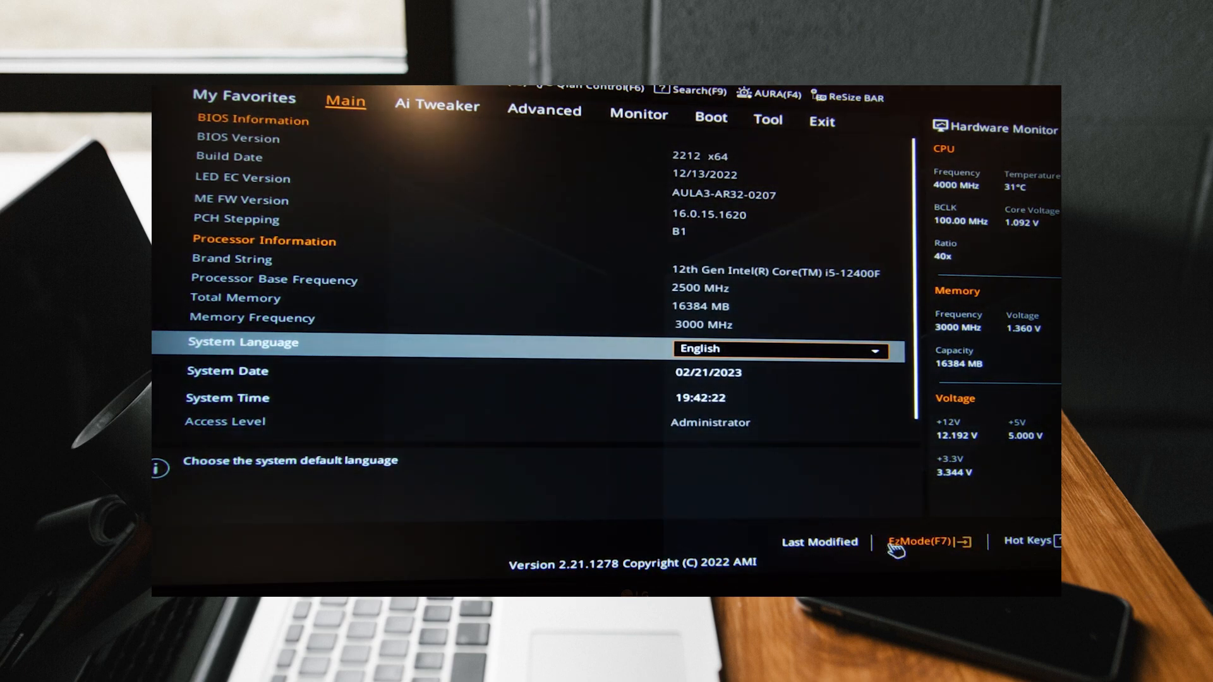
{"action": "left_click", "coordinate": [921, 542]}
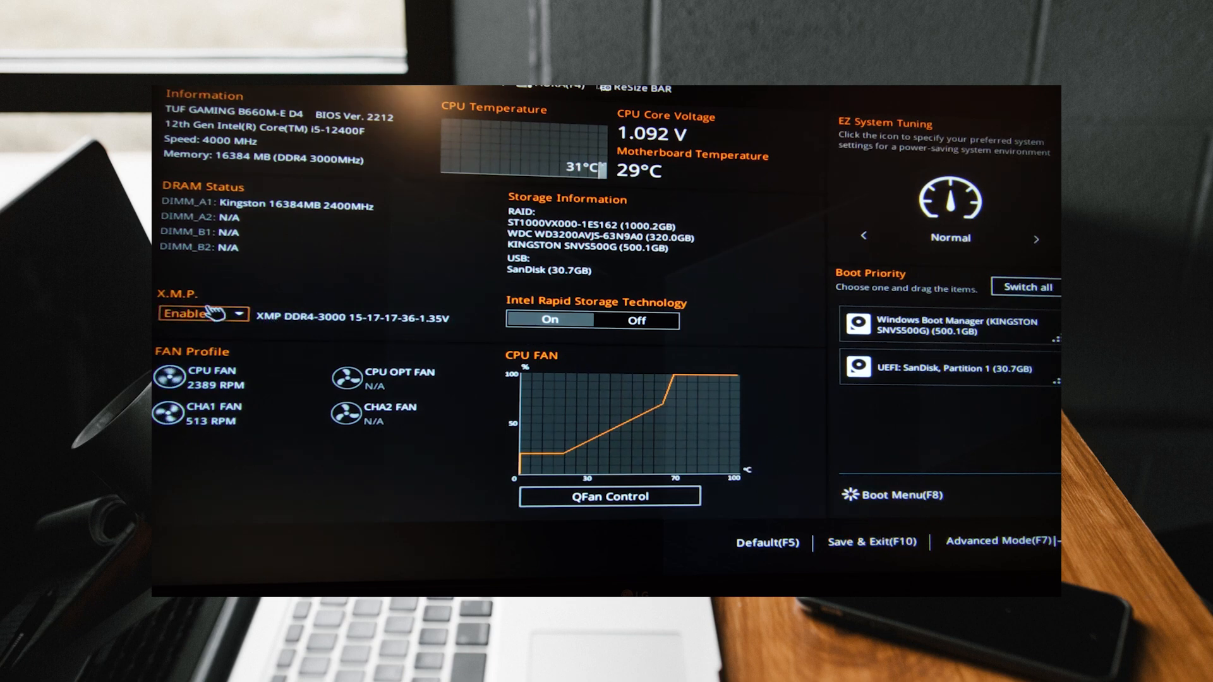
Pick the DDR4-3200 X.M.P. profile in EZ Mode and switch back to Advanced Mode
{"action": "left_click", "coordinate": [197, 314]}
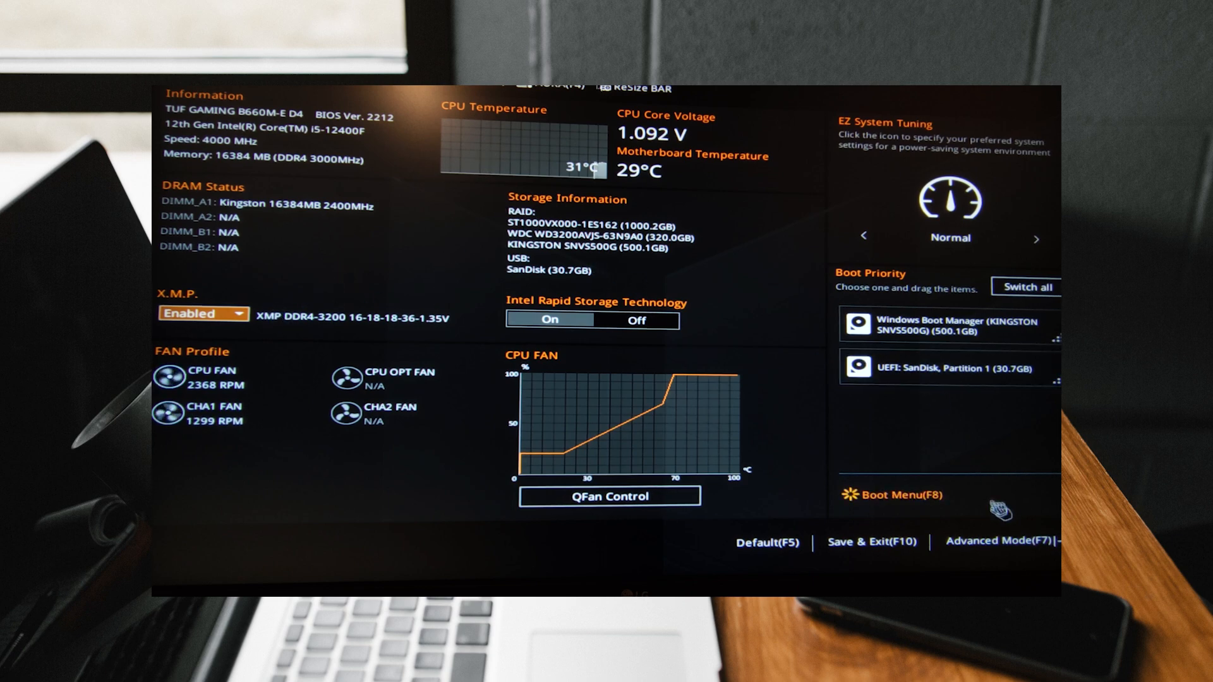
{"action": "left_click", "coordinate": [1001, 541]}
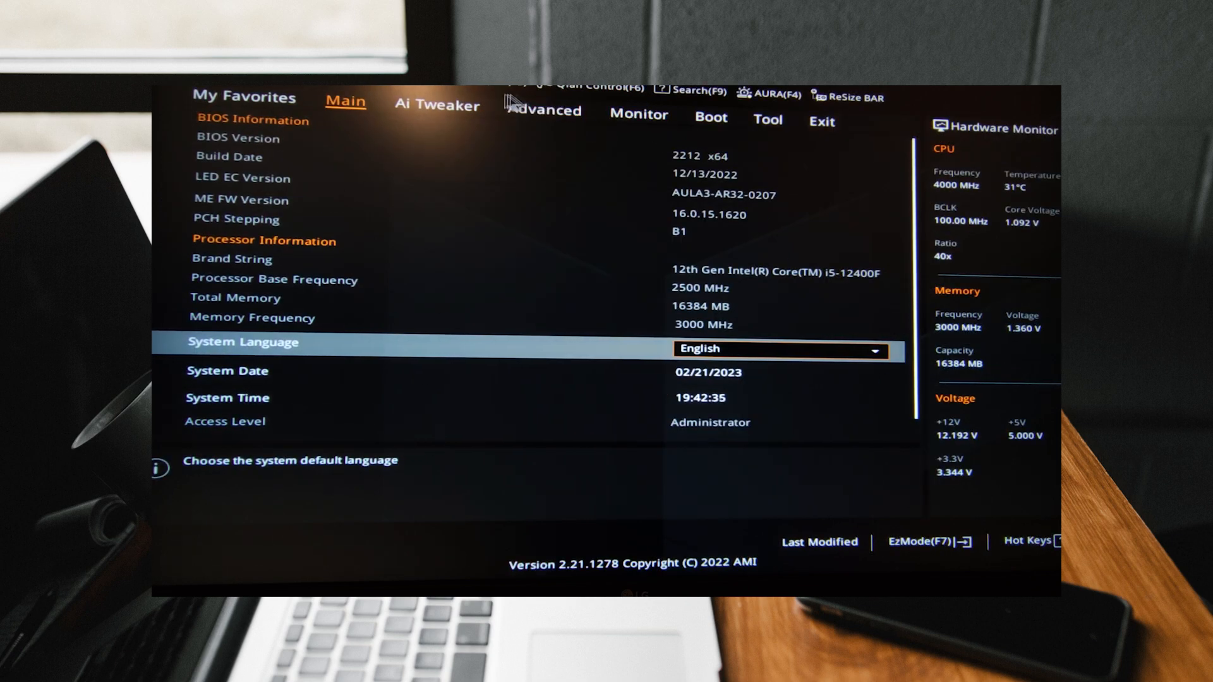
{"action": "left_click", "coordinate": [436, 105]}
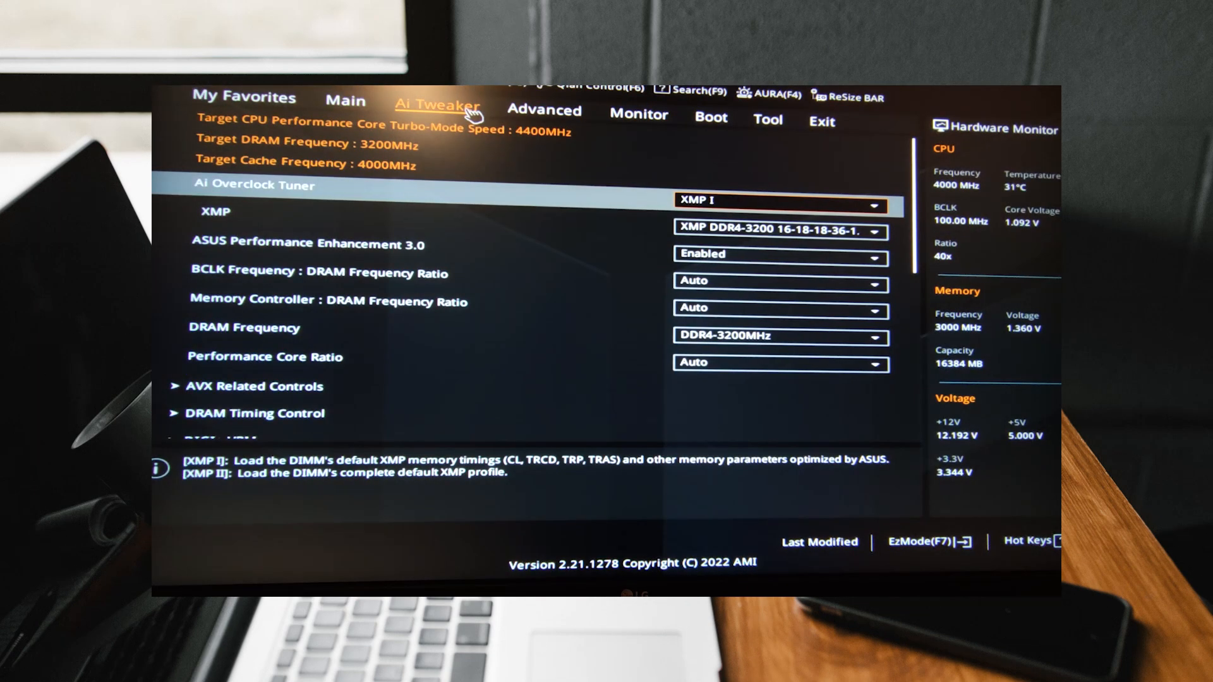
{"action": "mouse_move", "coordinate": [638, 247]}
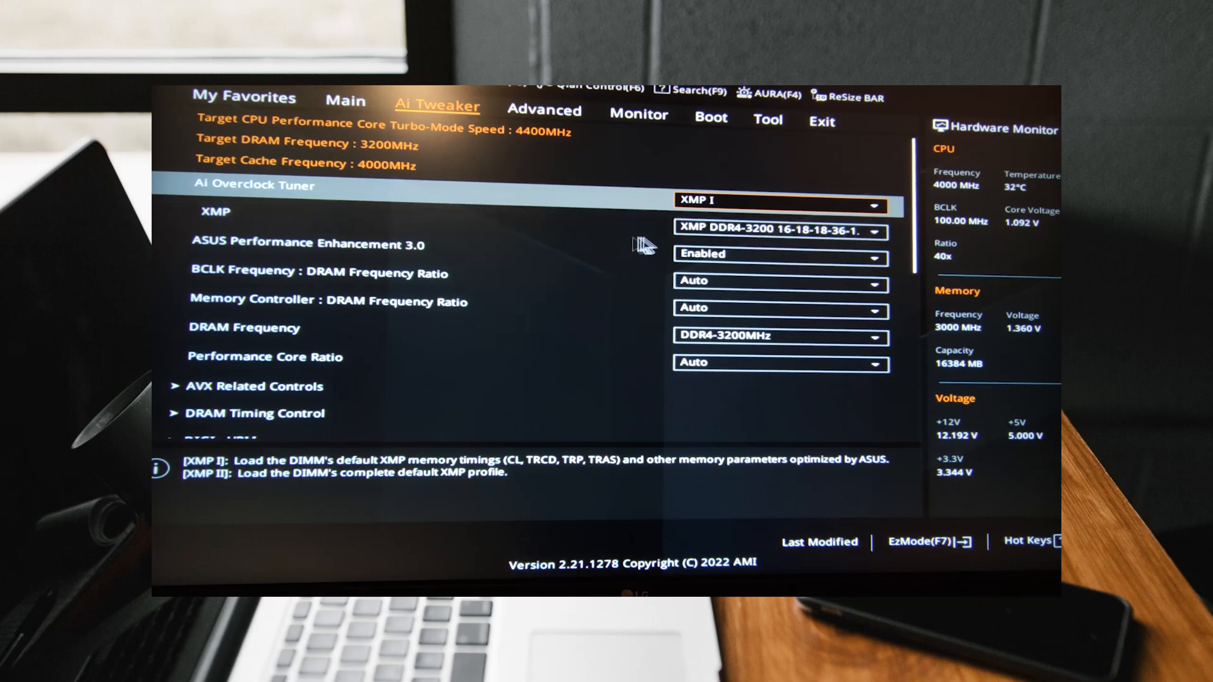
{"action": "left_click", "coordinate": [778, 201]}
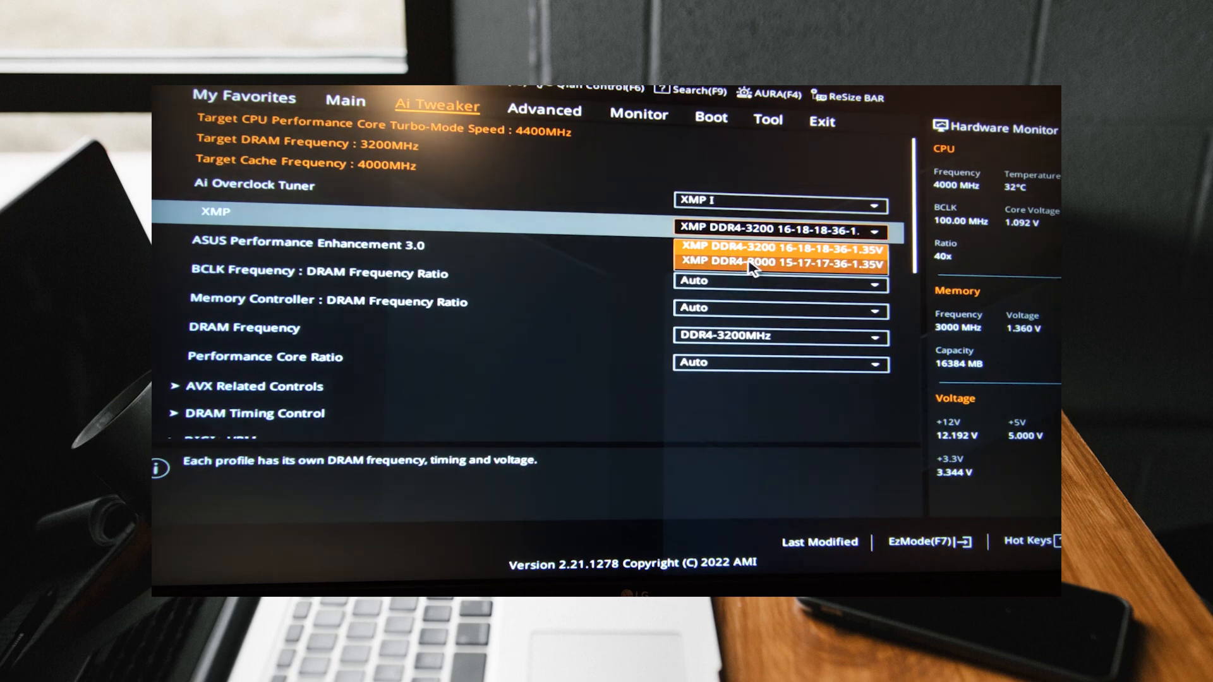
{"action": "left_click", "coordinate": [780, 263]}
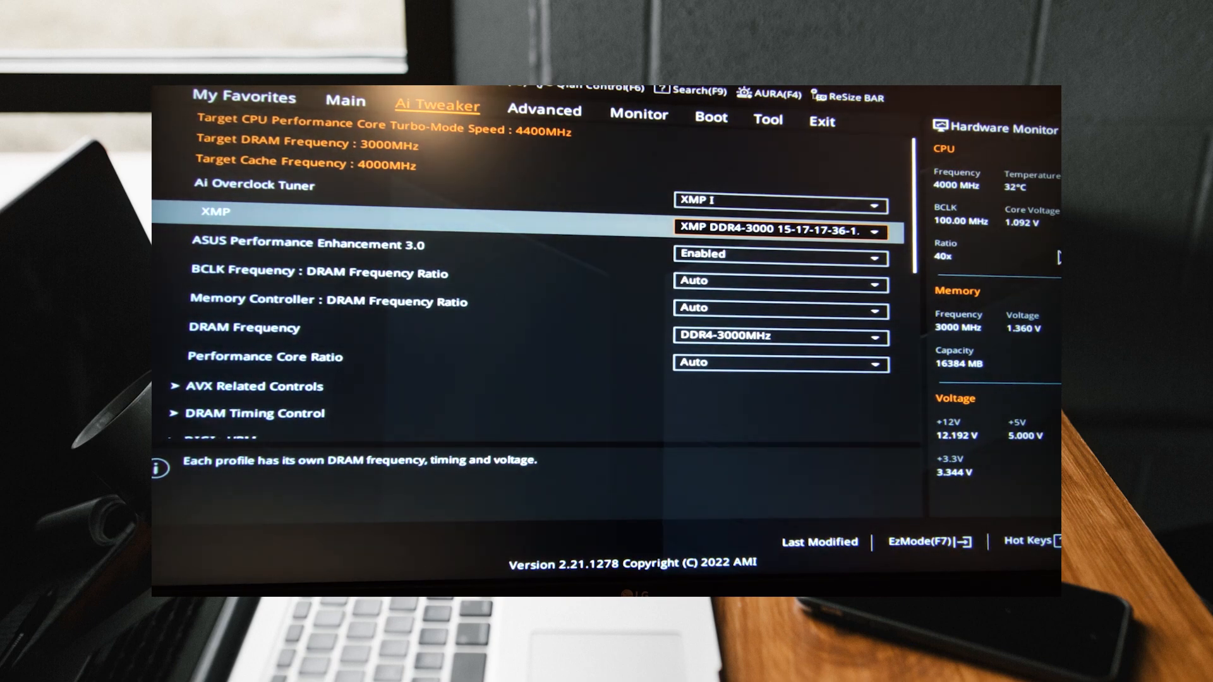
{"action": "mouse_move", "coordinate": [997, 379]}
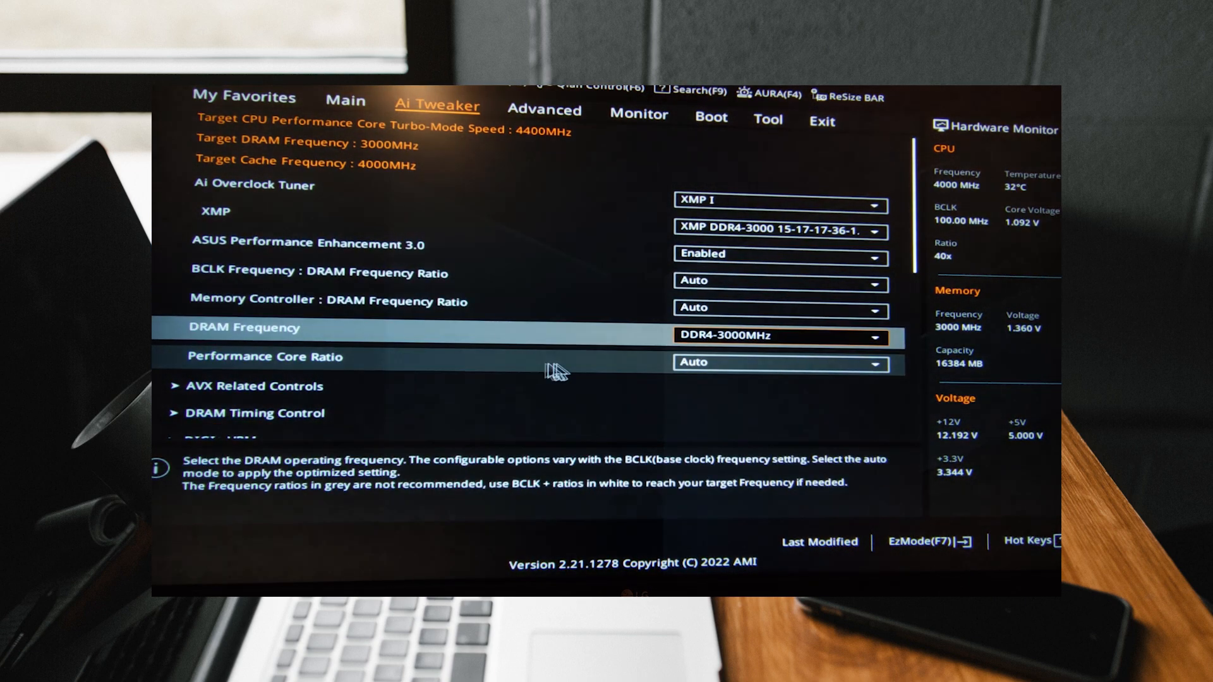
{"action": "scroll", "scroll_direction": "down", "scroll_amount": 3}
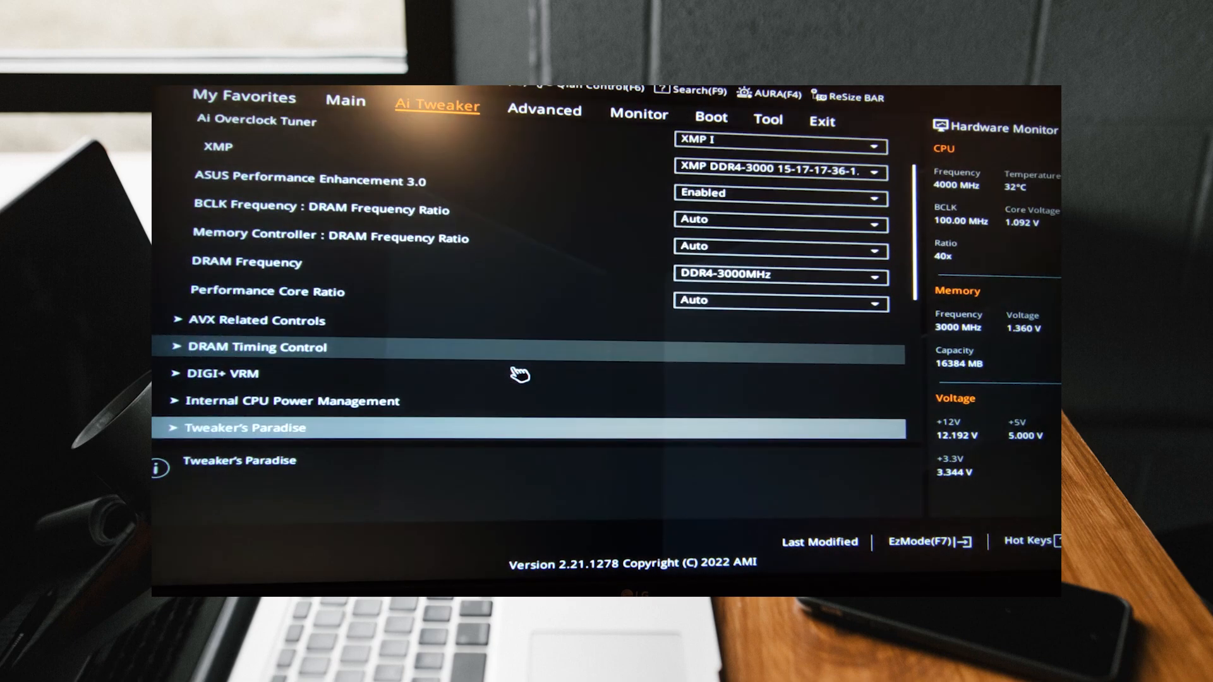
{"action": "scroll", "scroll_direction": "down", "scroll_amount": 3}
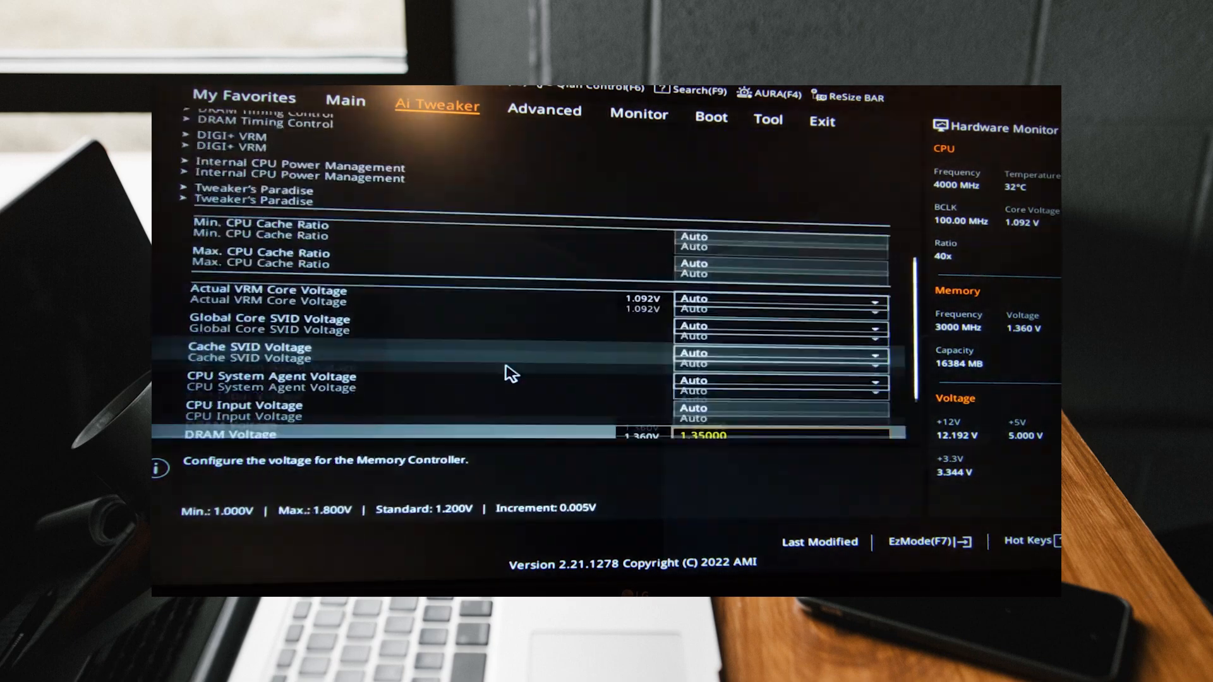
{"action": "scroll", "scroll_direction": "down", "scroll_amount": 3}
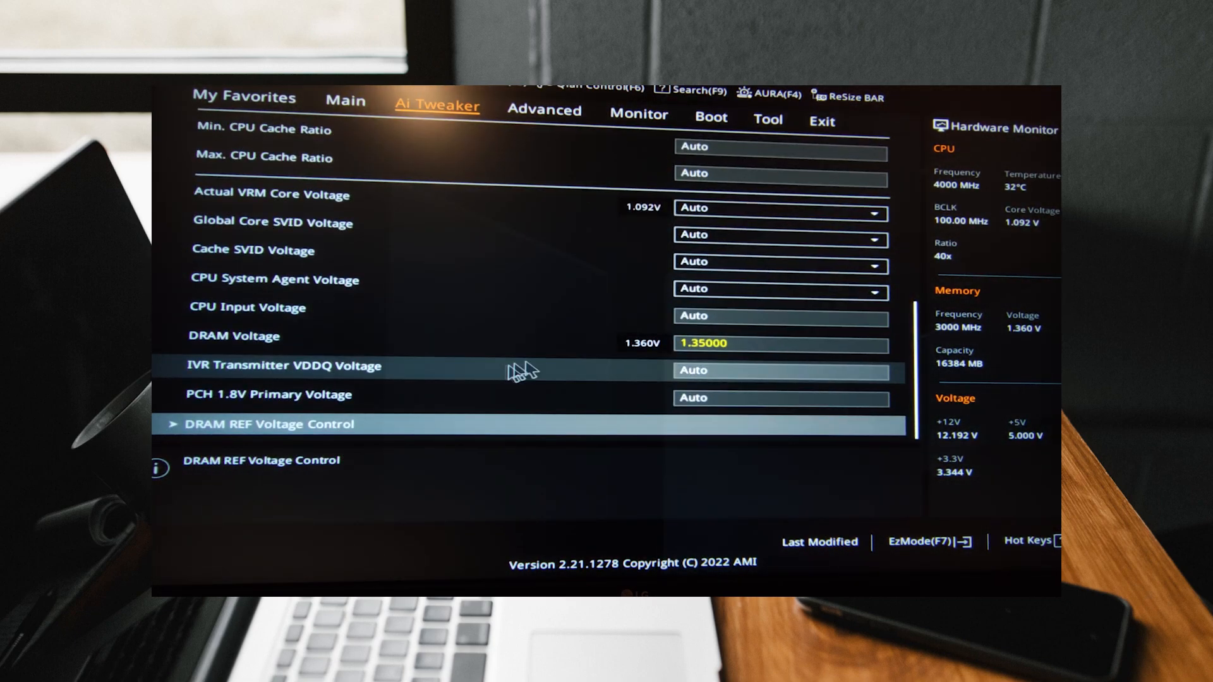